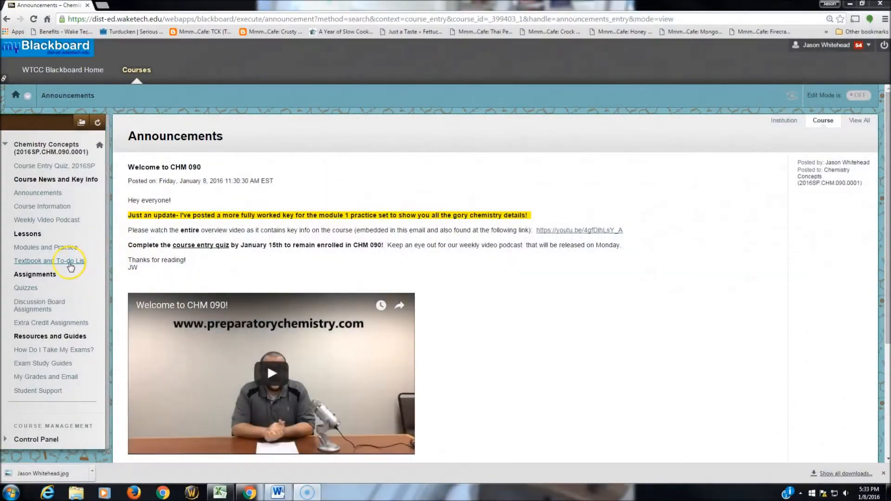
{"action": "mouse_move", "coordinate": [57, 260]}
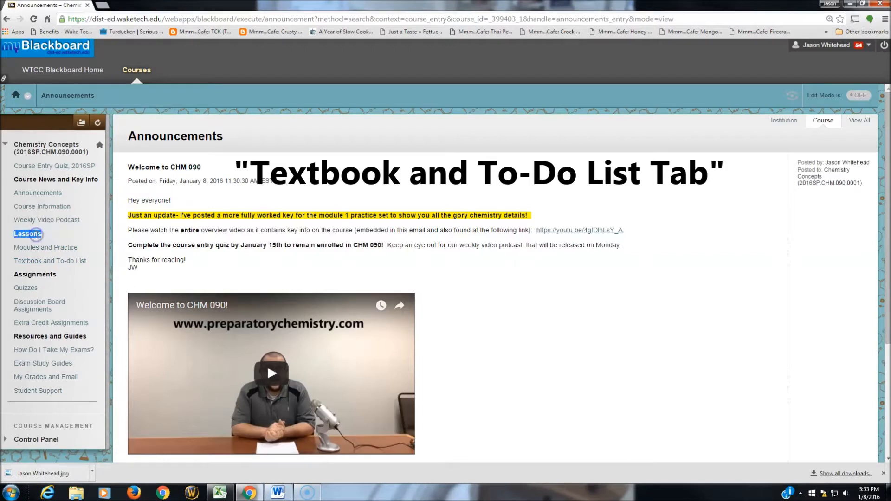
{"action": "mouse_move", "coordinate": [50, 261]}
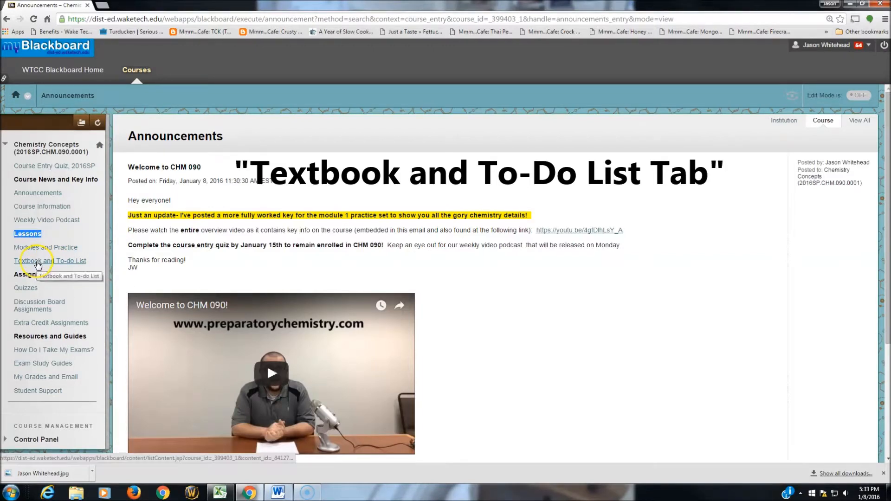
Open the 'To Do List for SP2016' PDF from the Textbook and To-do List page.
{"action": "left_click", "coordinate": [50, 260]}
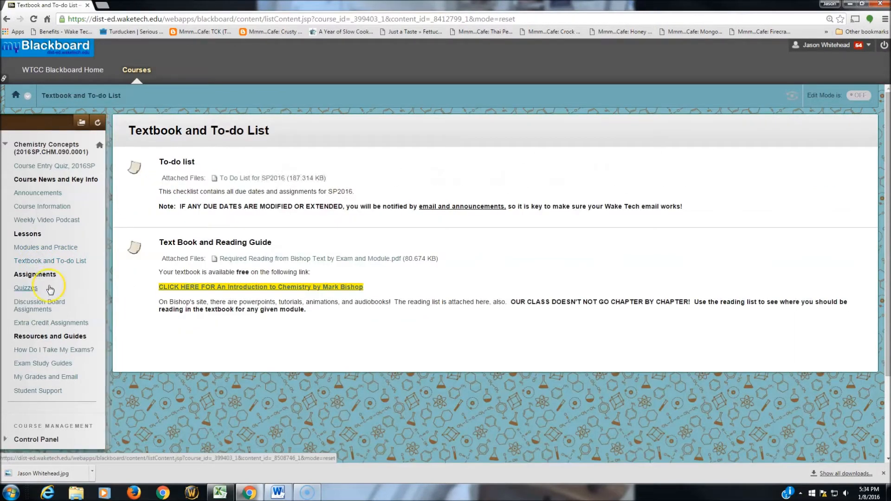
{"action": "mouse_move", "coordinate": [280, 185]}
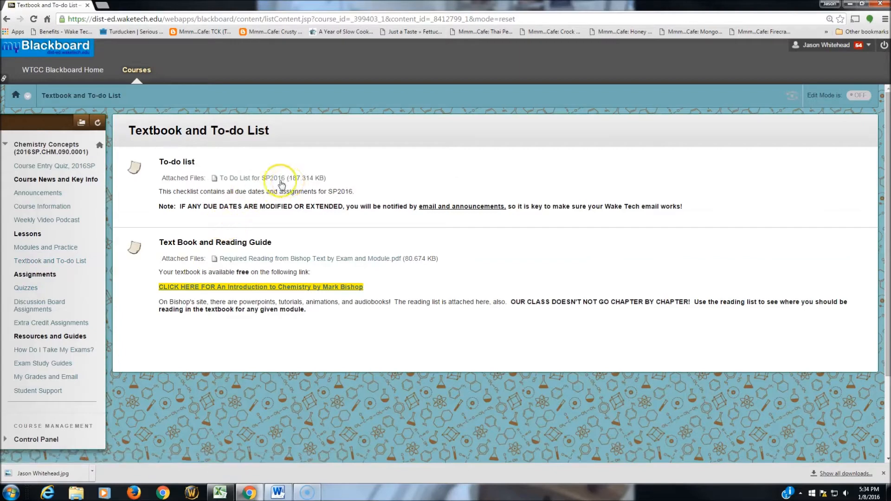
{"action": "left_click", "coordinate": [250, 178]}
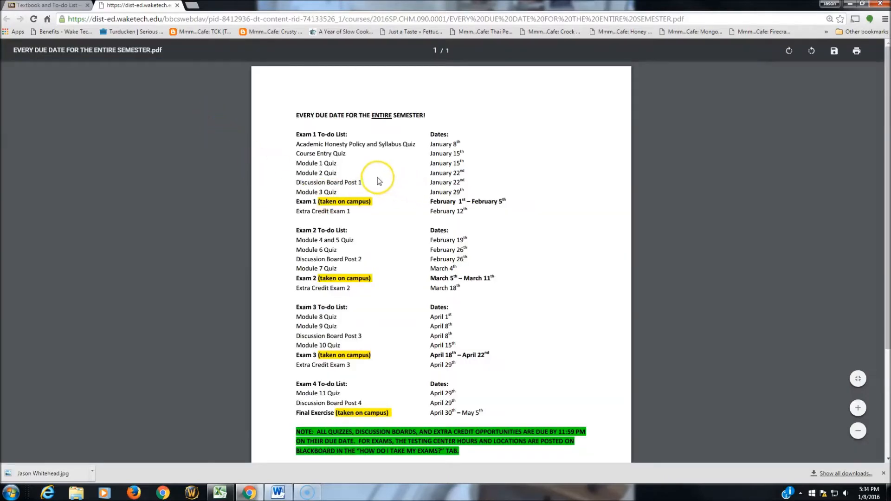
Zoom into the due-dates PDF and highlight the Exam 1 quiz lines and their dates.
{"action": "left_click", "coordinate": [858, 407]}
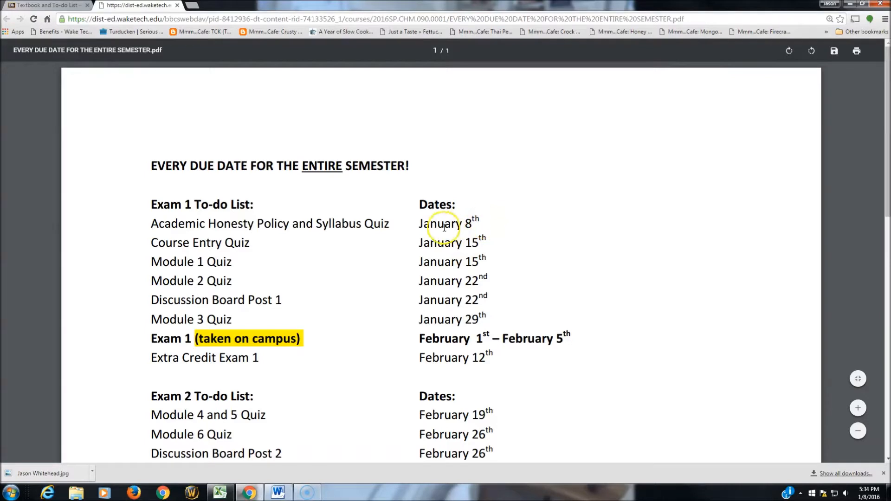
{"action": "mouse_move", "coordinate": [155, 223]}
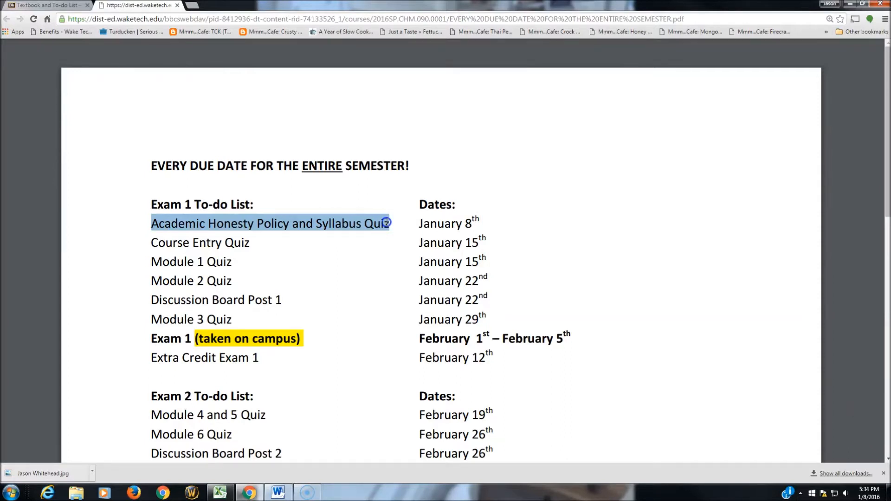
{"action": "mouse_move", "coordinate": [481, 219]}
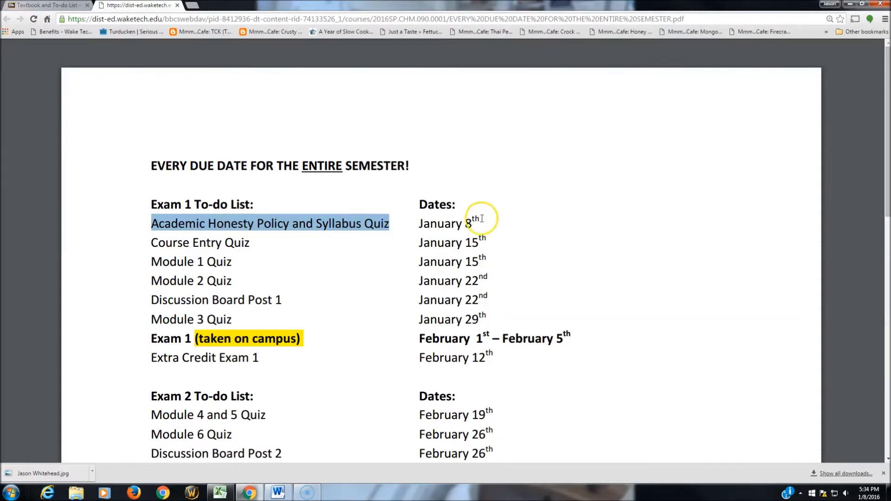
{"action": "left_click", "coordinate": [263, 223]}
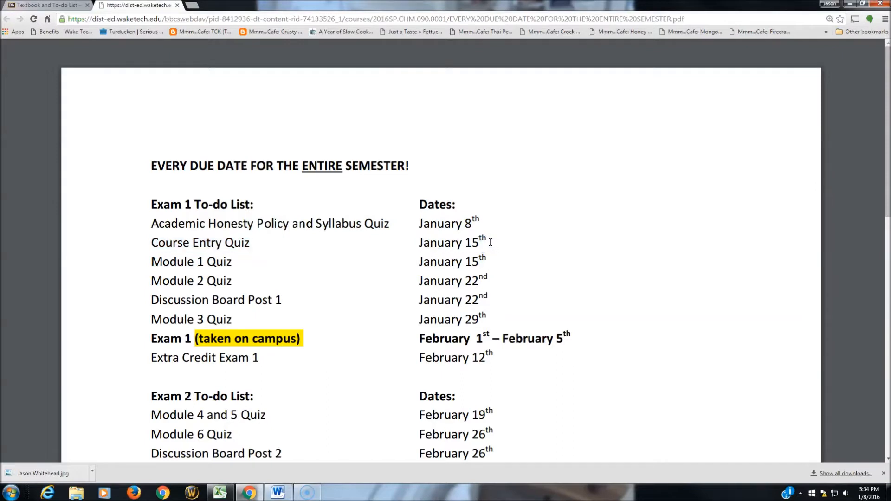
{"action": "mouse_move", "coordinate": [253, 258]}
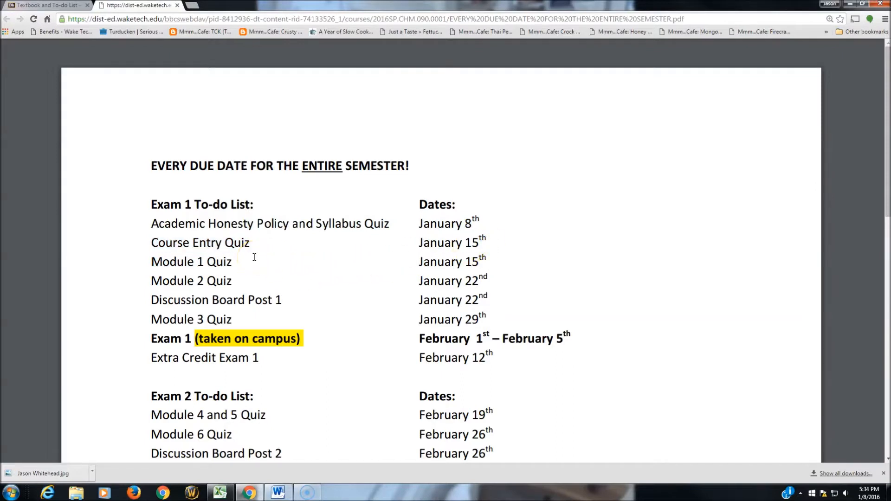
{"action": "mouse_move", "coordinate": [171, 261]}
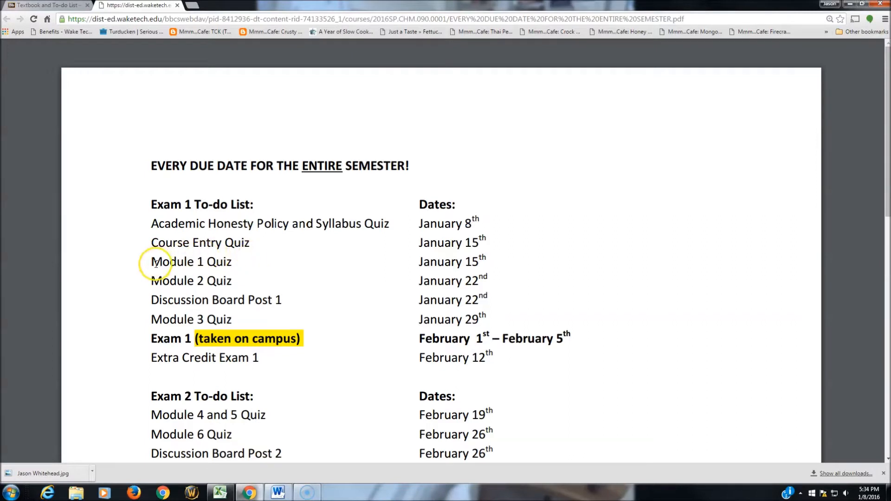
{"action": "double_click", "coordinate": [191, 261]}
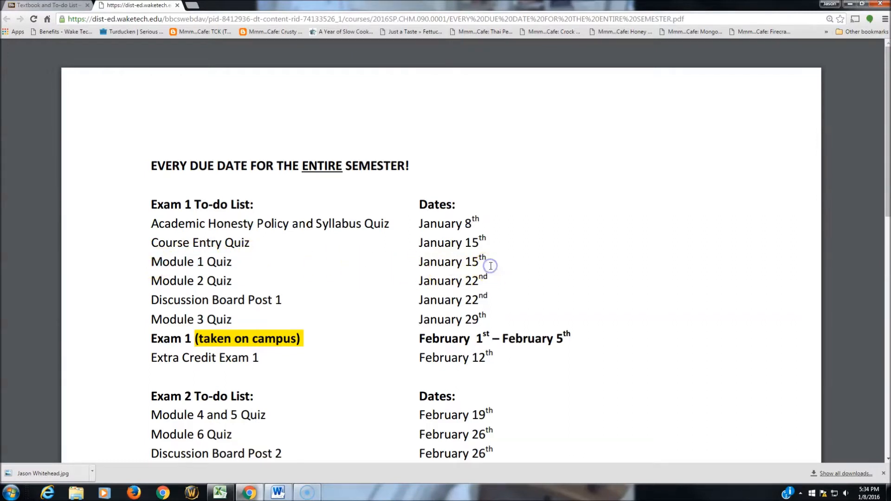
{"action": "mouse_move", "coordinate": [492, 248]}
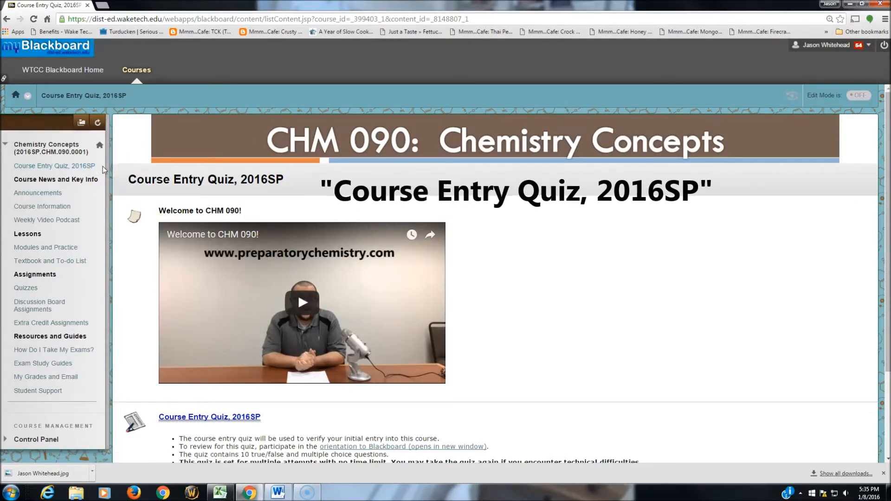
{"action": "left_click", "coordinate": [54, 165]}
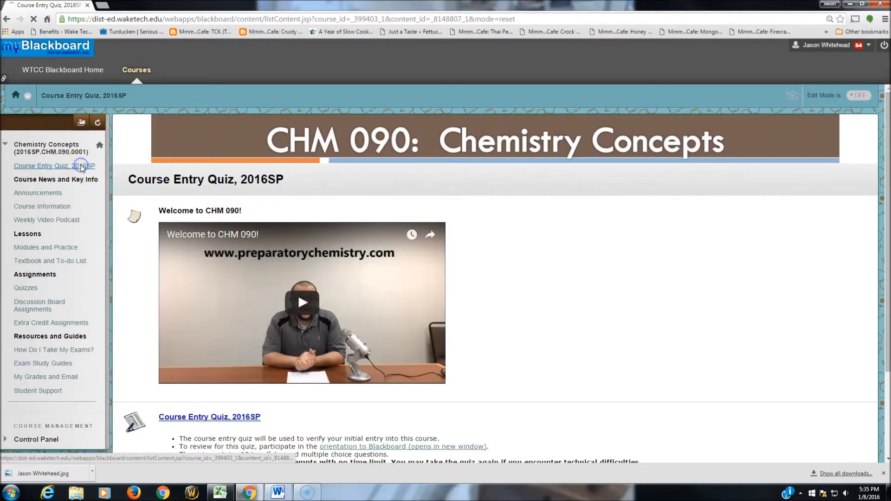
{"action": "scroll", "scroll_direction": "down", "scroll_amount": 3}
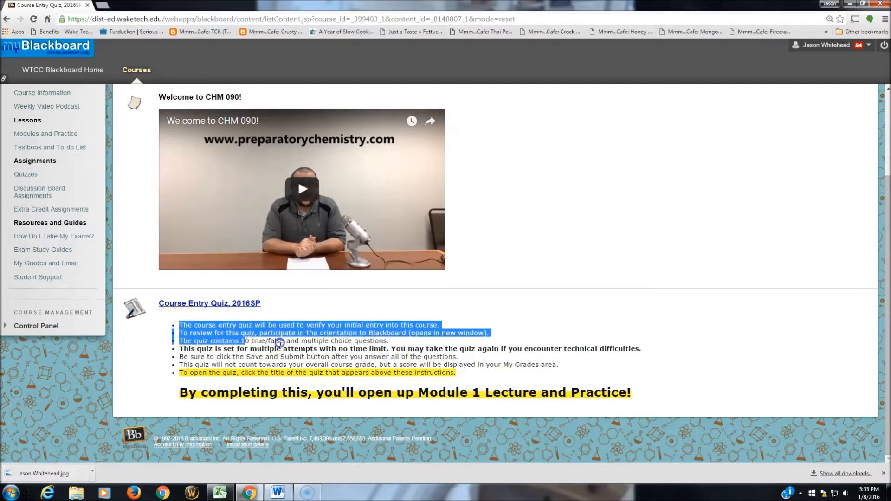
{"action": "left_click", "coordinate": [665, 391]}
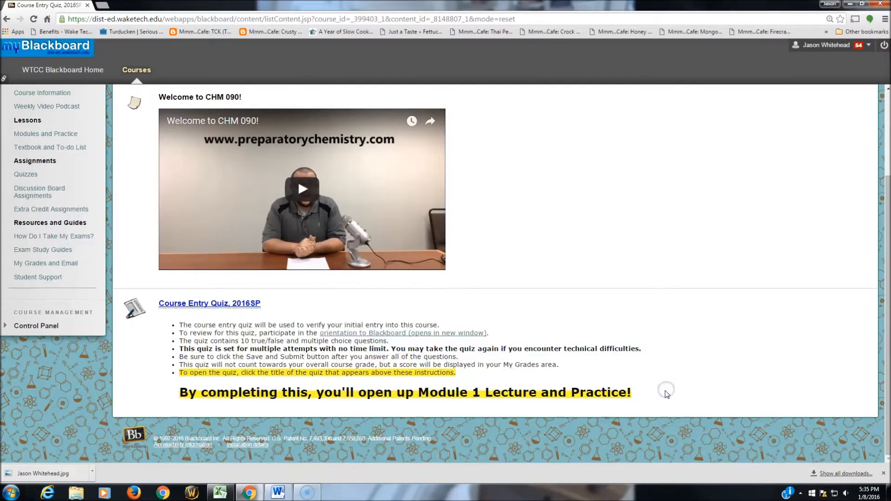
{"action": "mouse_move", "coordinate": [648, 393]}
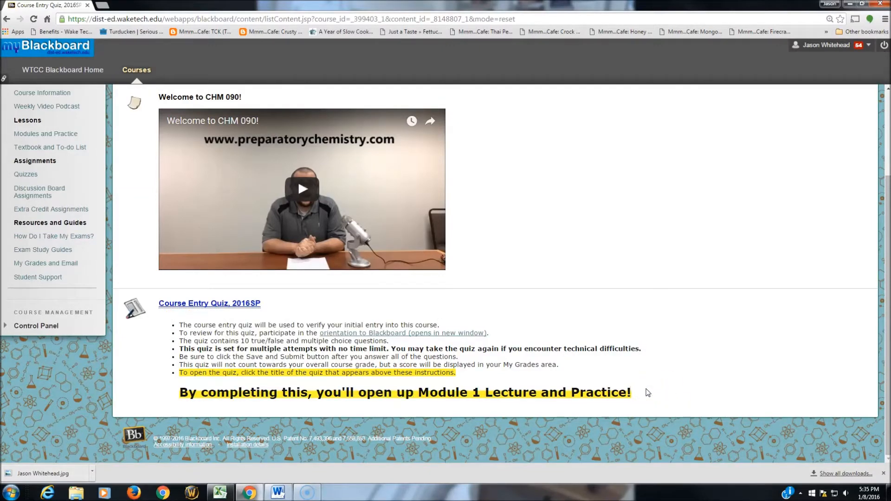
{"action": "mouse_move", "coordinate": [469, 373]}
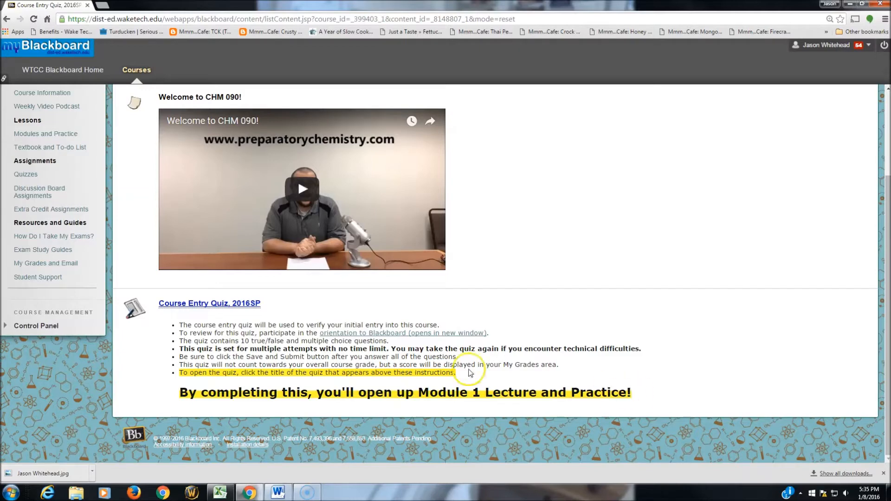
{"action": "left_click", "coordinate": [27, 120]}
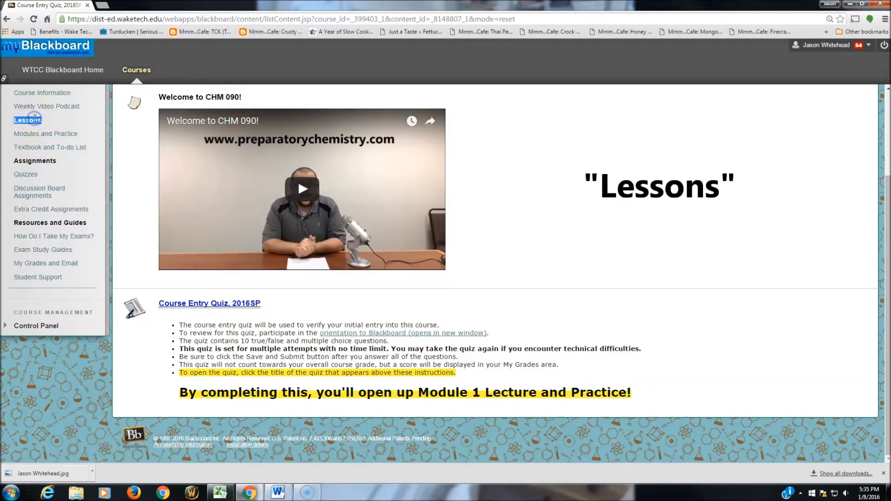
{"action": "mouse_move", "coordinate": [46, 134]}
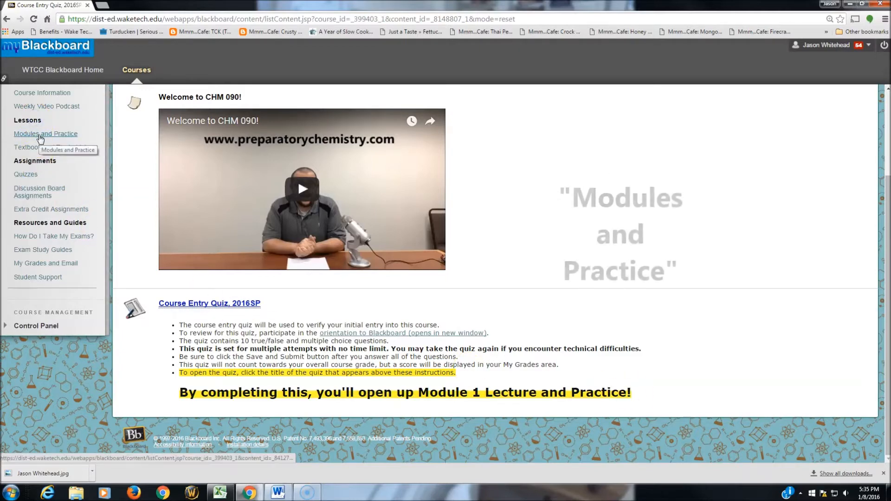
Open Modules and Practice from the Lessons course menu.
{"action": "left_click", "coordinate": [45, 134]}
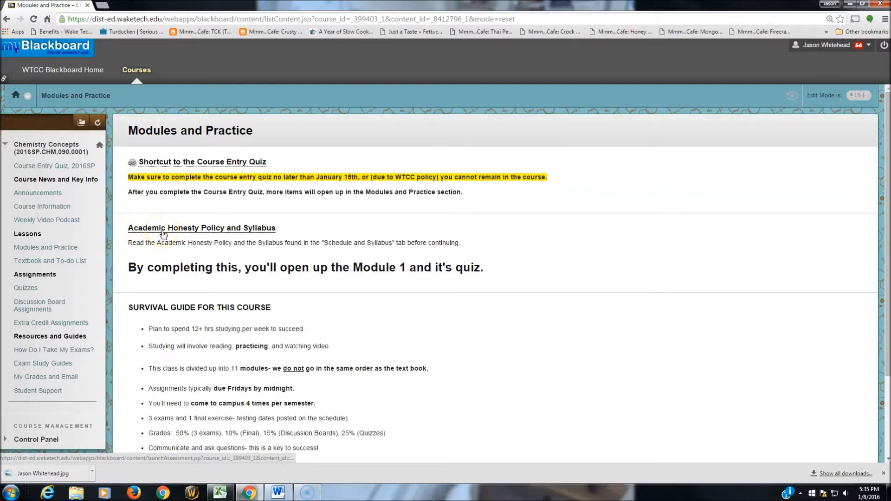
{"action": "mouse_move", "coordinate": [163, 233]}
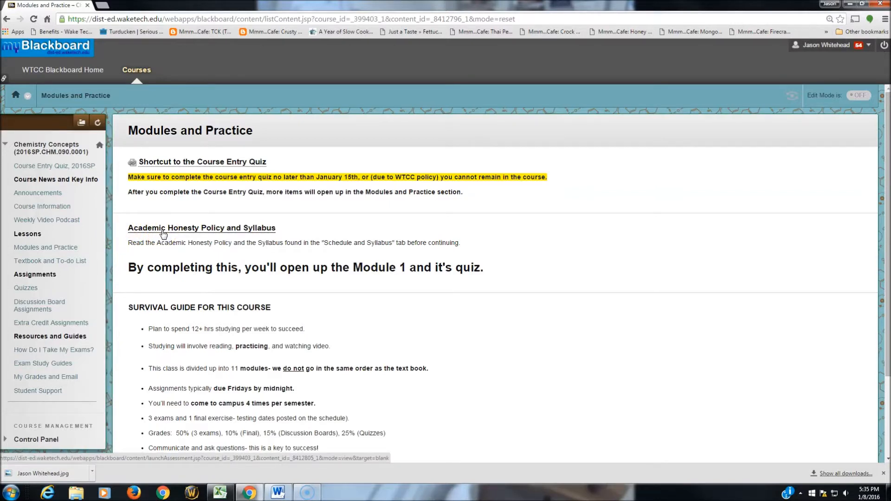
Launch the Academic Honesty Policy and Syllabus quiz and answer it.
{"action": "left_click", "coordinate": [201, 228]}
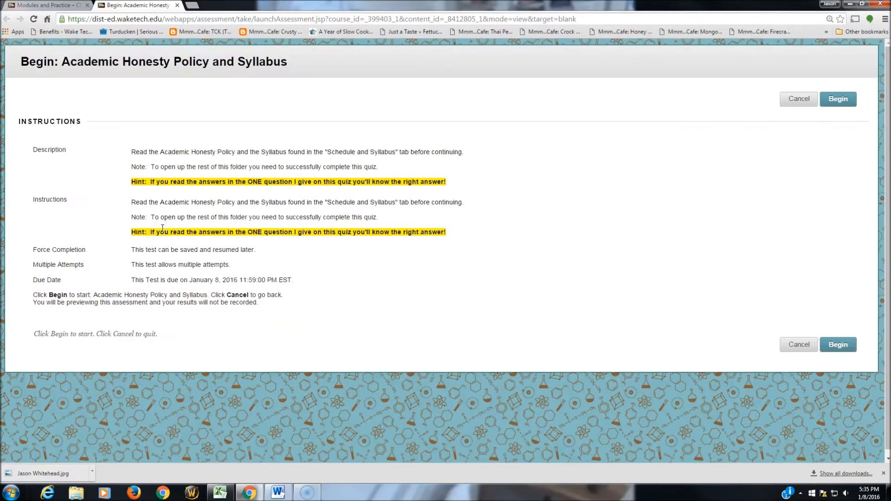
{"action": "mouse_move", "coordinate": [694, 323]}
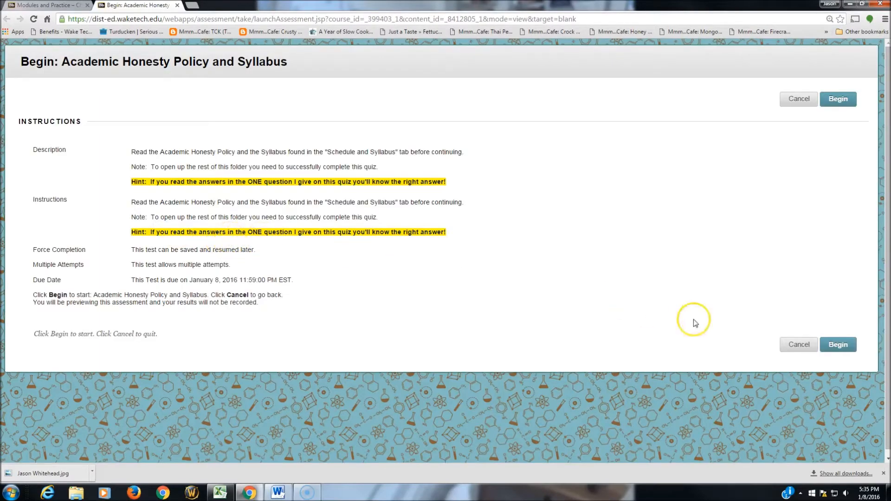
{"action": "left_click", "coordinate": [838, 345]}
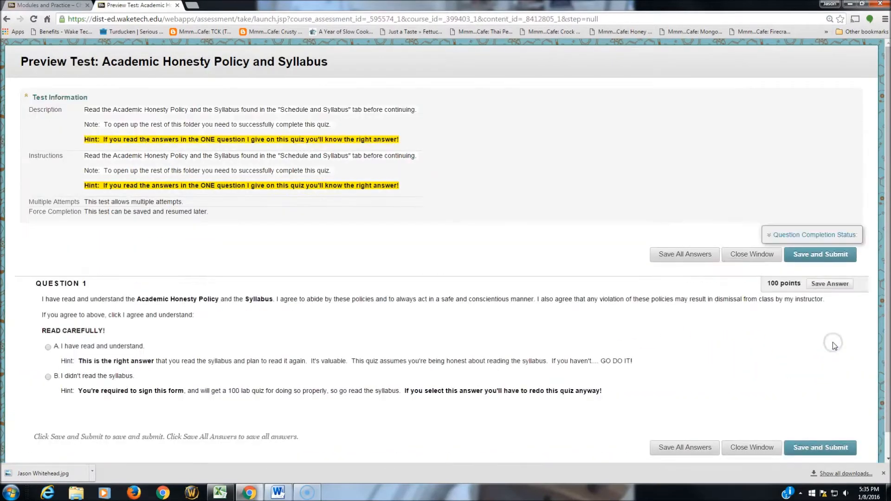
{"action": "mouse_move", "coordinate": [119, 262]}
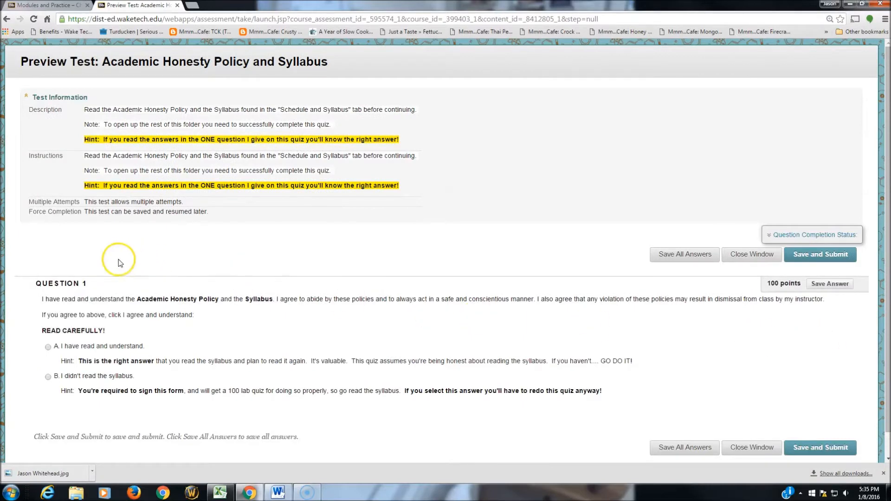
{"action": "mouse_move", "coordinate": [40, 304]}
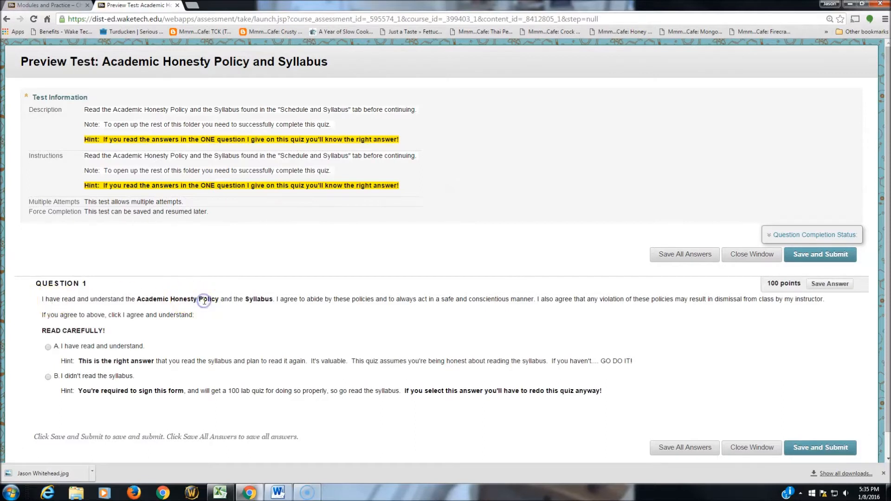
{"action": "mouse_move", "coordinate": [264, 299]}
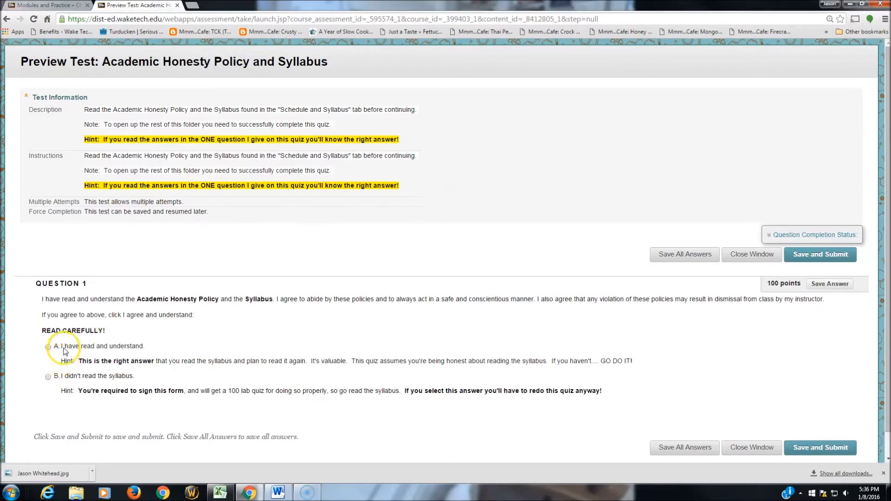
{"action": "mouse_move", "coordinate": [72, 368]}
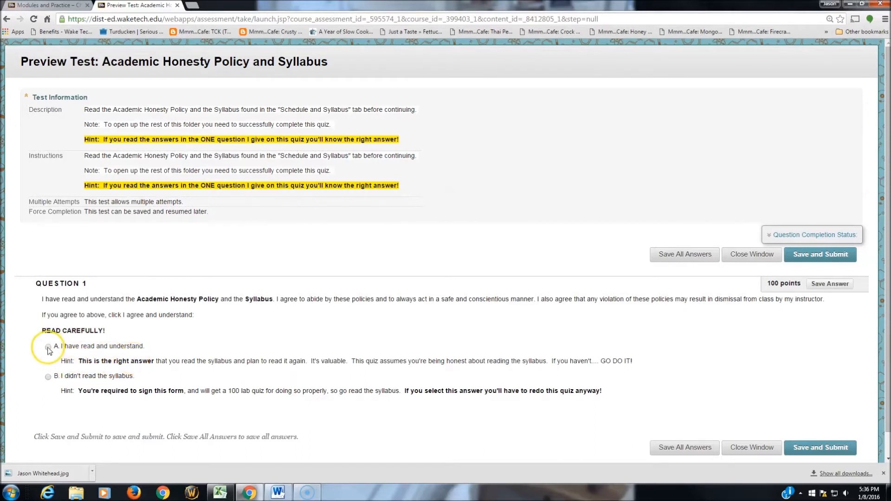
{"action": "left_click", "coordinate": [48, 347]}
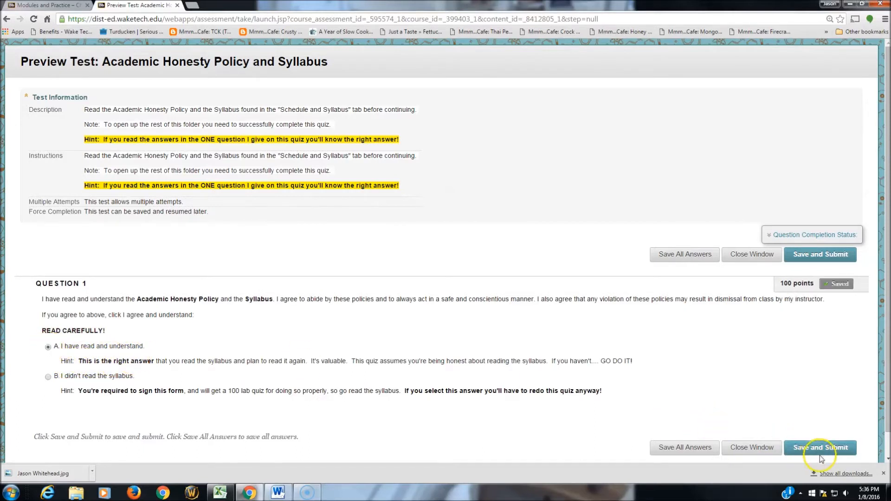
Submit and confirm the quiz, then view its 100/100 results review.
{"action": "left_click", "coordinate": [820, 447]}
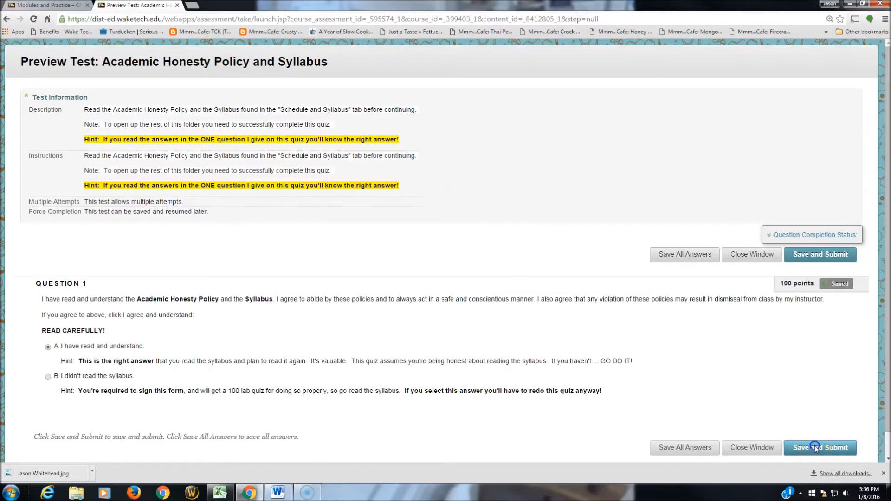
{"action": "left_click", "coordinate": [820, 447]}
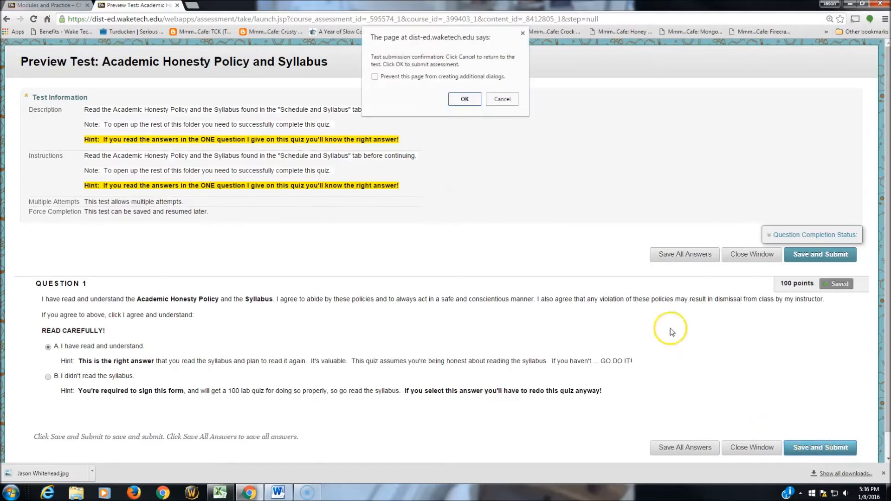
{"action": "left_click", "coordinate": [464, 99]}
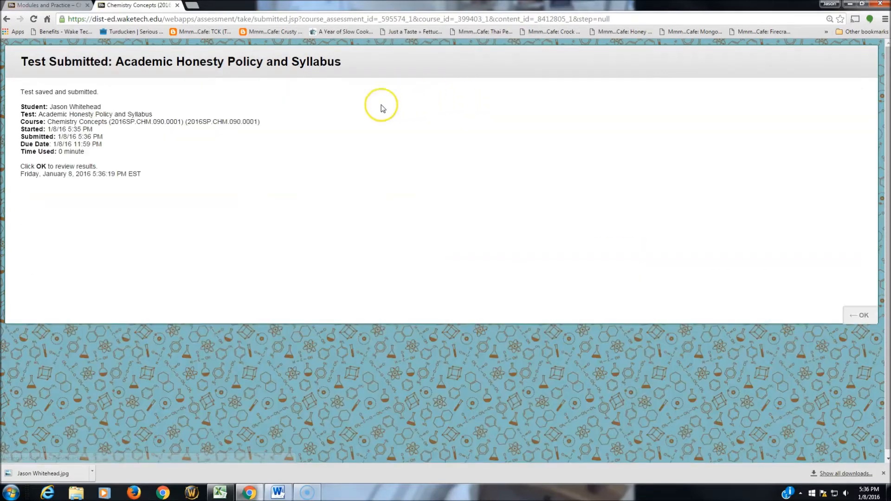
{"action": "left_click", "coordinate": [859, 315]}
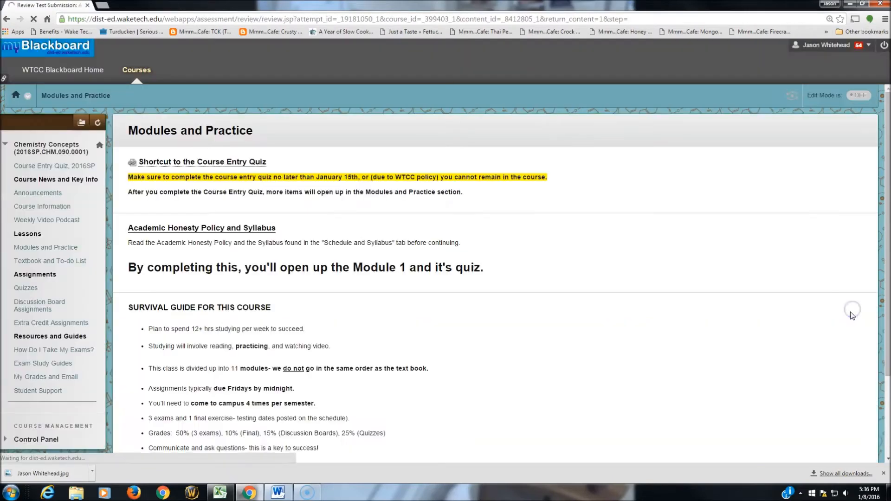
{"action": "left_click", "coordinate": [201, 227]}
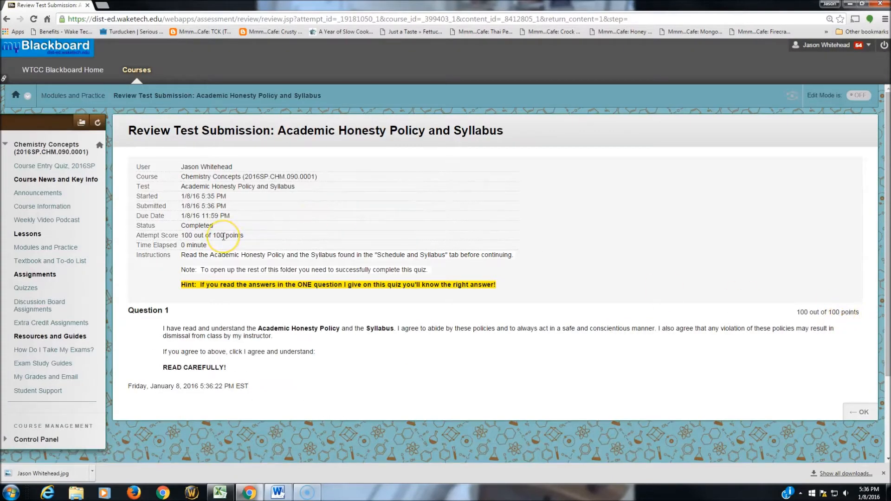
{"action": "mouse_move", "coordinate": [732, 428]}
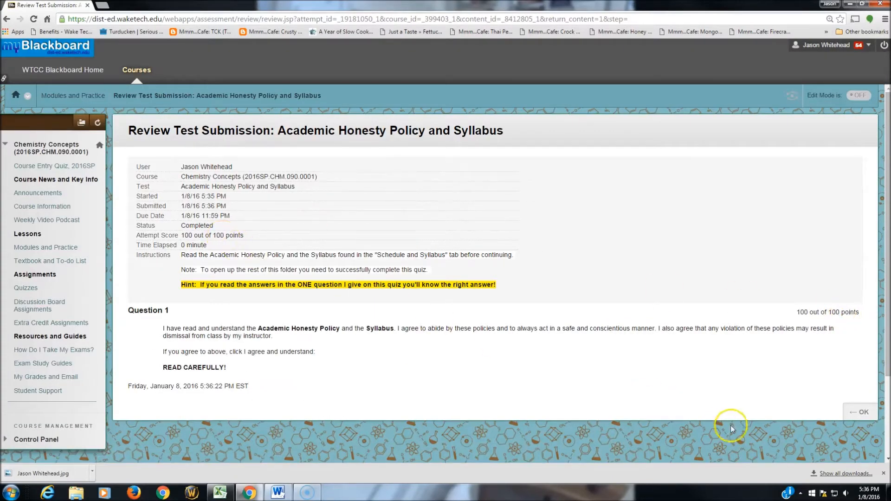
Return to Modules and Practice and open the 'Exam 1 Material: Modules 1 through 3' folder.
{"action": "left_click", "coordinate": [862, 412]}
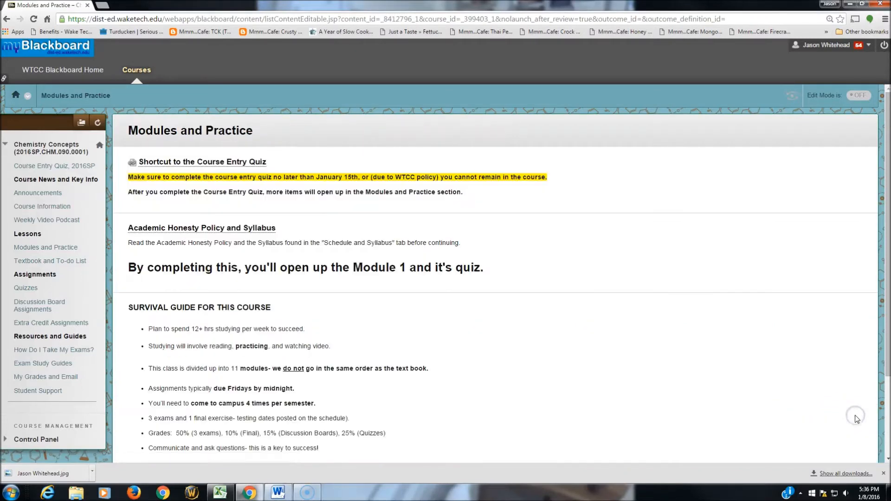
{"action": "double_click", "coordinate": [155, 130]}
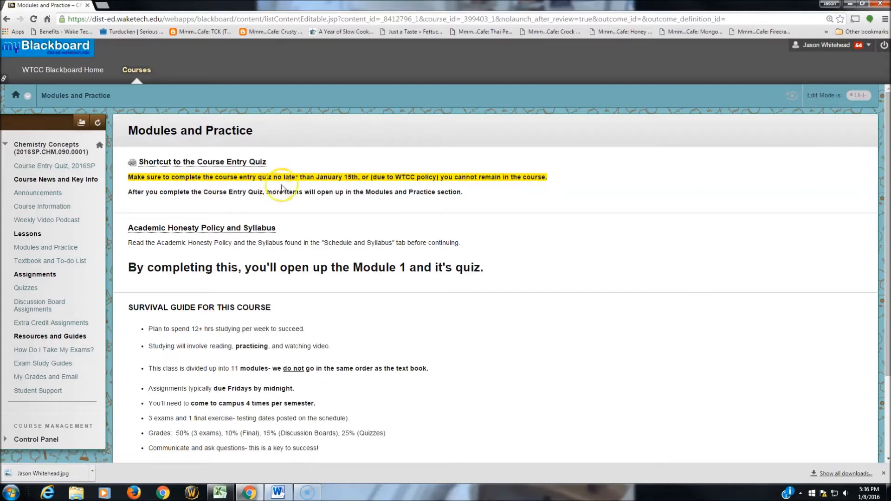
{"action": "scroll", "scroll_direction": "down", "scroll_amount": 3}
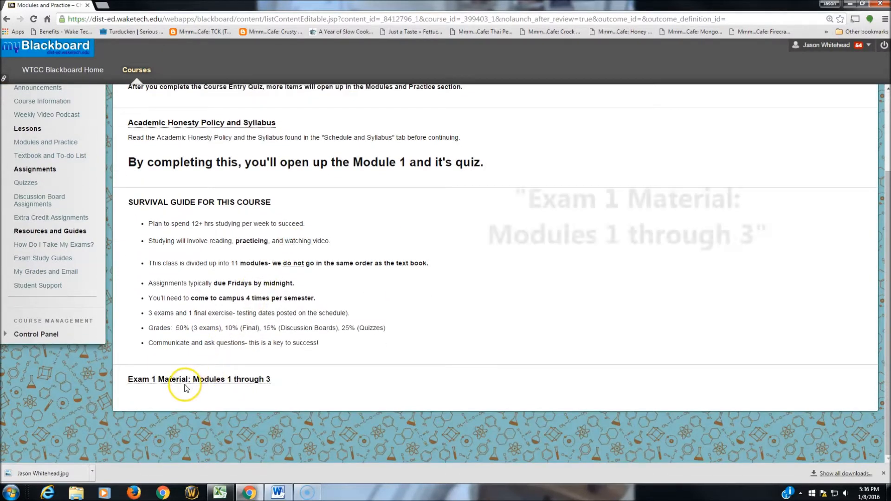
{"action": "mouse_move", "coordinate": [187, 385]}
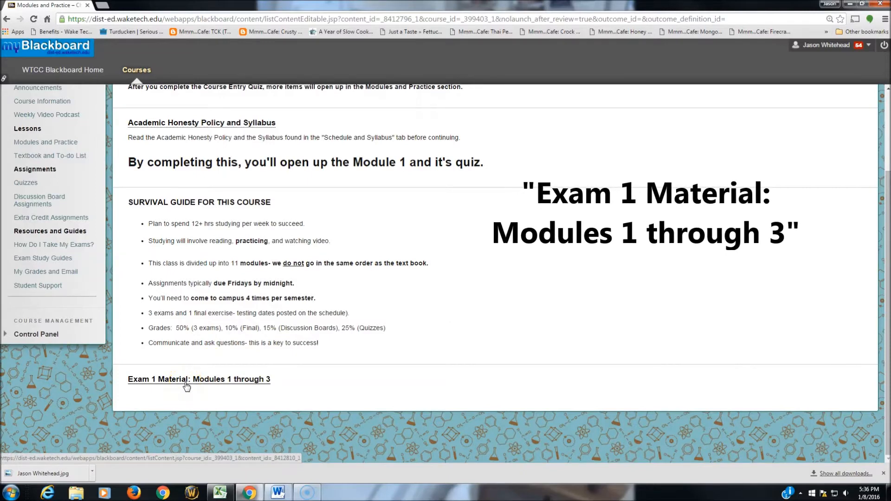
{"action": "left_click", "coordinate": [198, 380]}
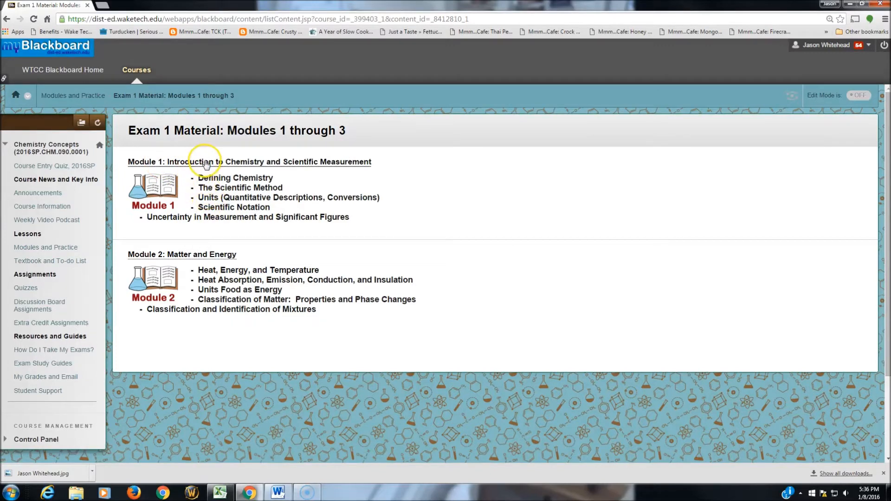
Open Module 1, view and close Module 1 Problem Set.pdf, then browse Additional Resources.
{"action": "left_click", "coordinate": [248, 161]}
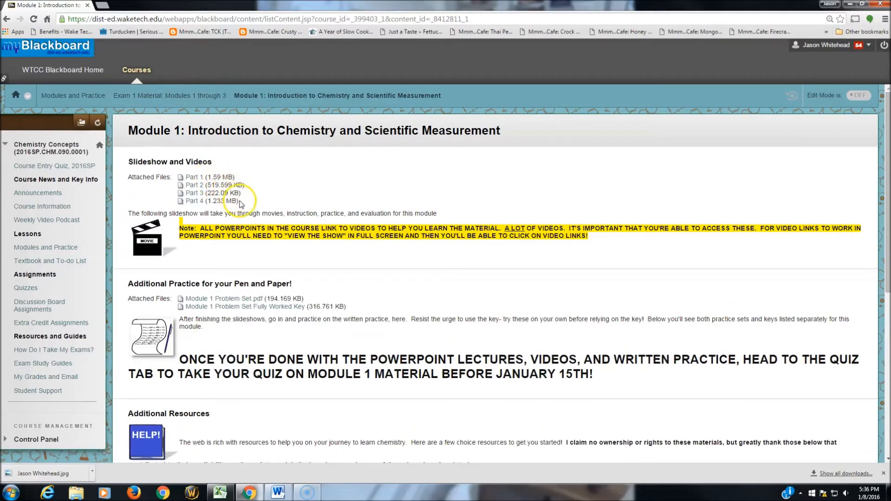
{"action": "mouse_move", "coordinate": [227, 211]}
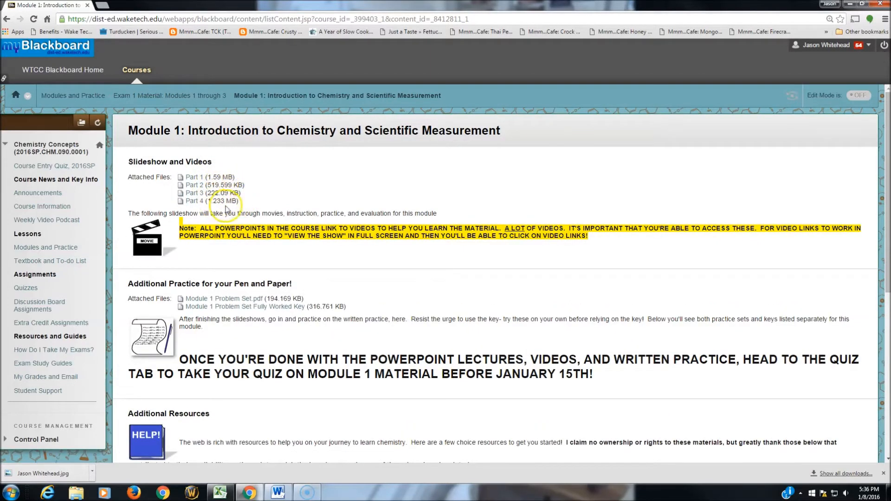
{"action": "mouse_move", "coordinate": [256, 283]}
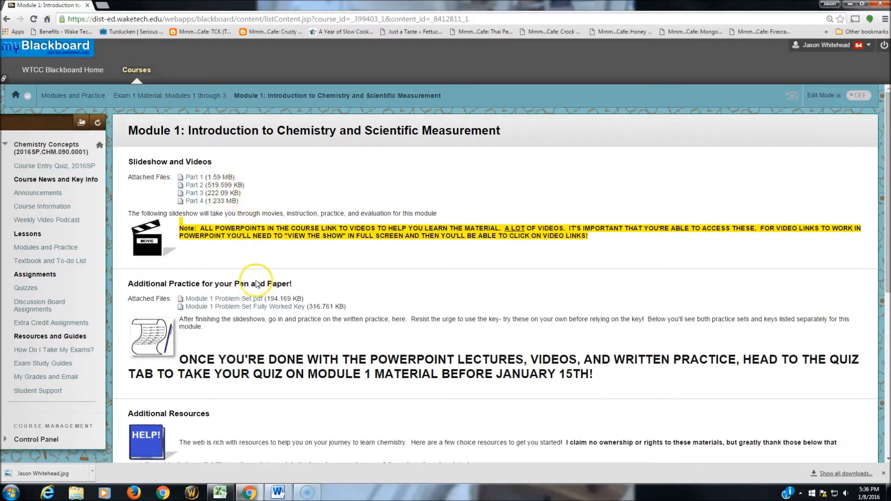
{"action": "mouse_move", "coordinate": [229, 299]}
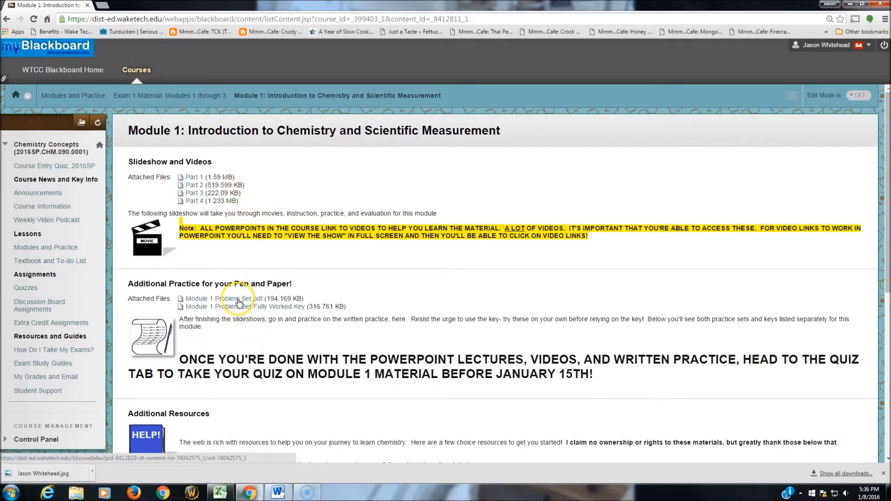
{"action": "left_click", "coordinate": [223, 299]}
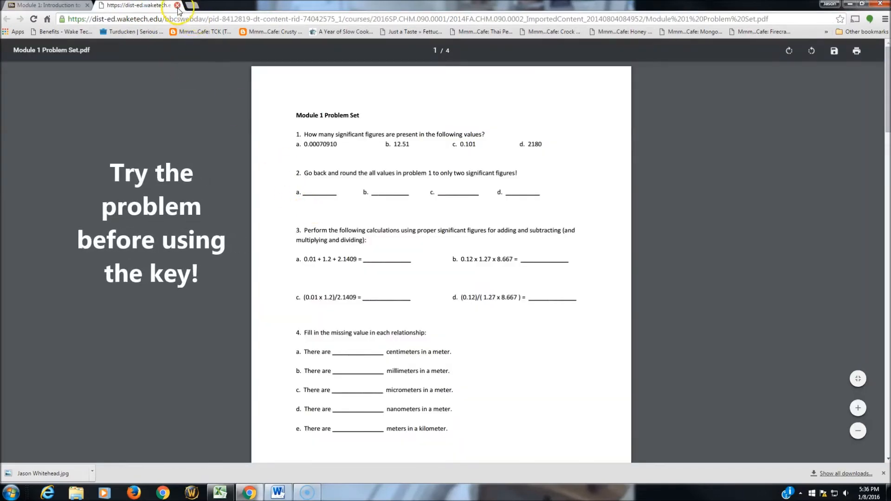
{"action": "left_click", "coordinate": [177, 5]}
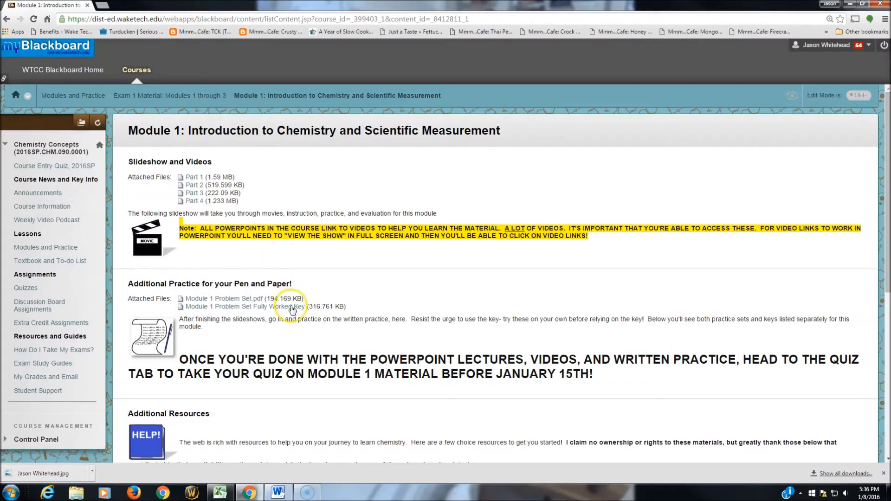
{"action": "scroll", "scroll_direction": "down", "scroll_amount": 3}
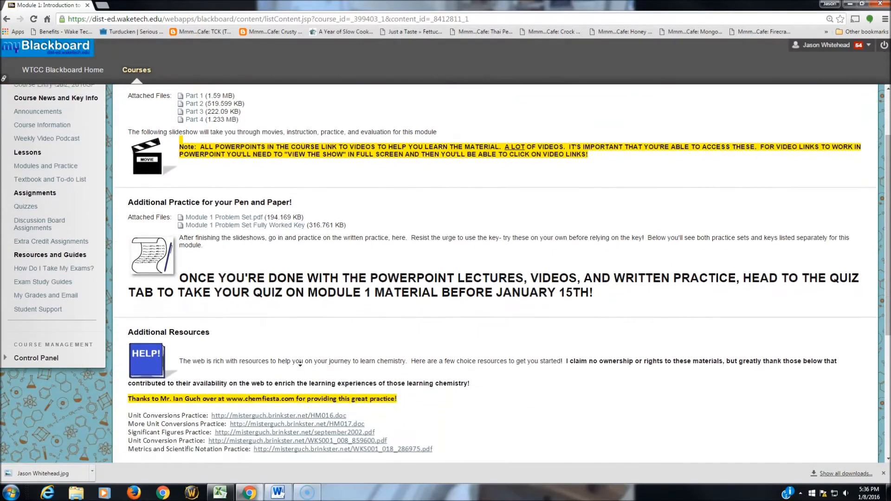
{"action": "scroll", "scroll_direction": "down", "scroll_amount": 3}
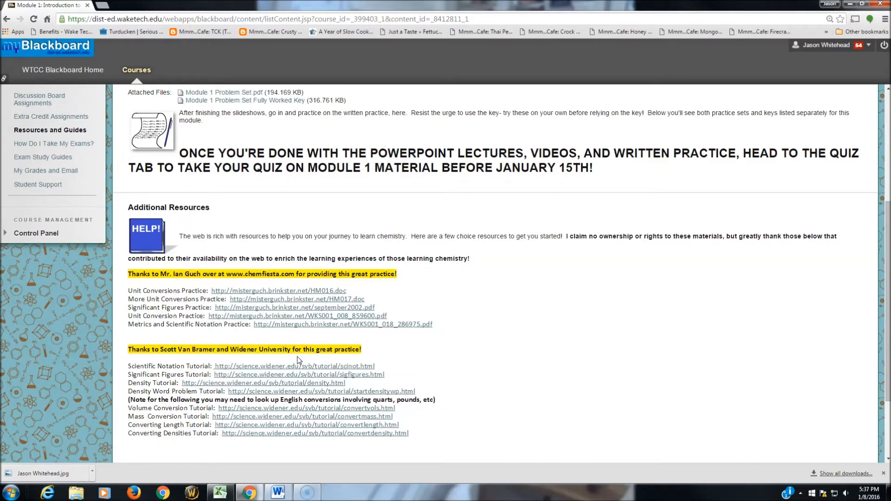
{"action": "mouse_move", "coordinate": [156, 324]}
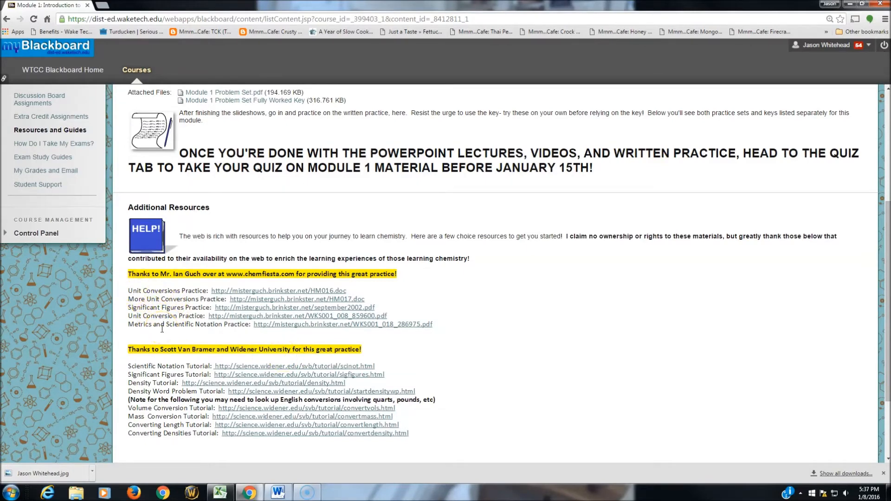
{"action": "scroll", "scroll_direction": "up", "scroll_amount": 3}
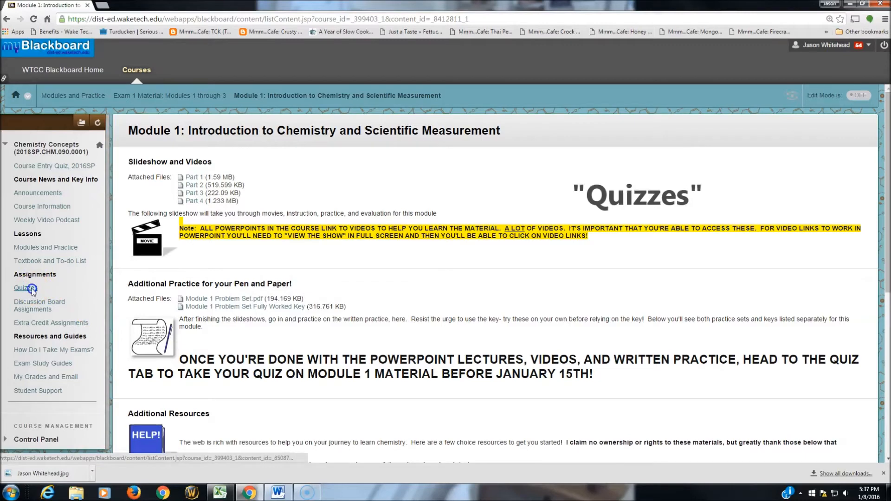
Open Quizzes, scroll to Module 1 Quiz, and highlight its password.
{"action": "left_click", "coordinate": [25, 288]}
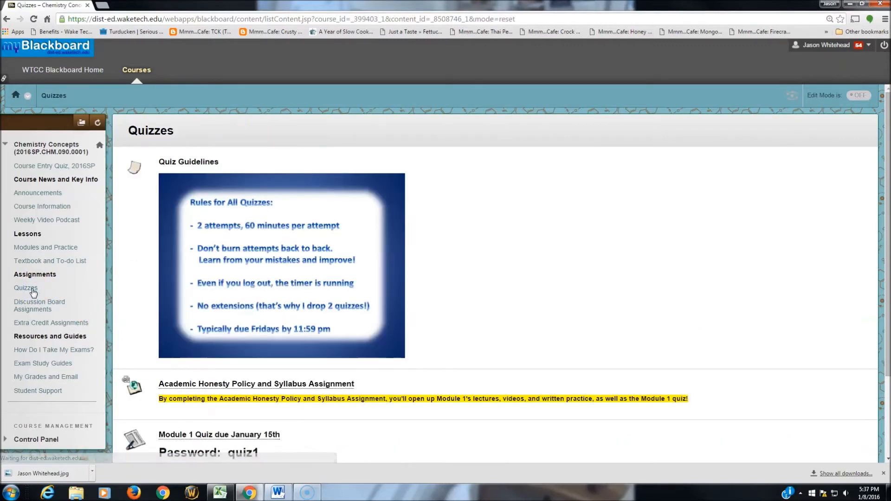
{"action": "mouse_move", "coordinate": [295, 316]}
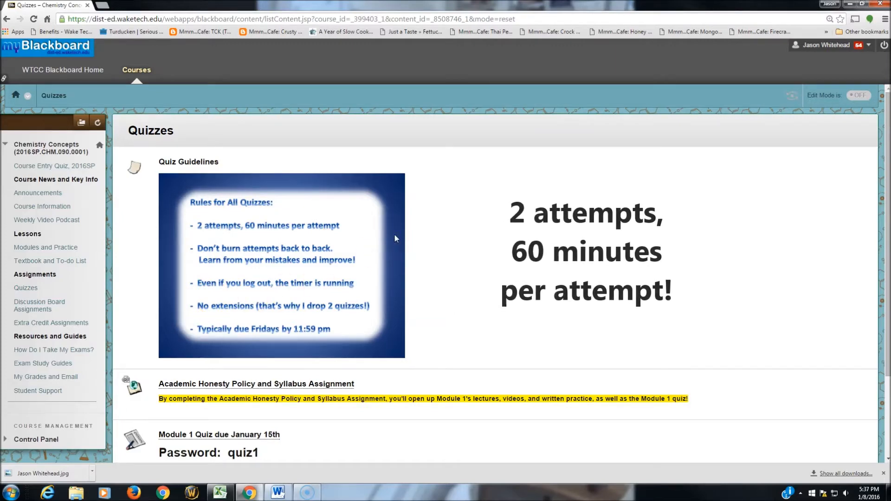
{"action": "scroll", "scroll_direction": "up", "scroll_amount": 3}
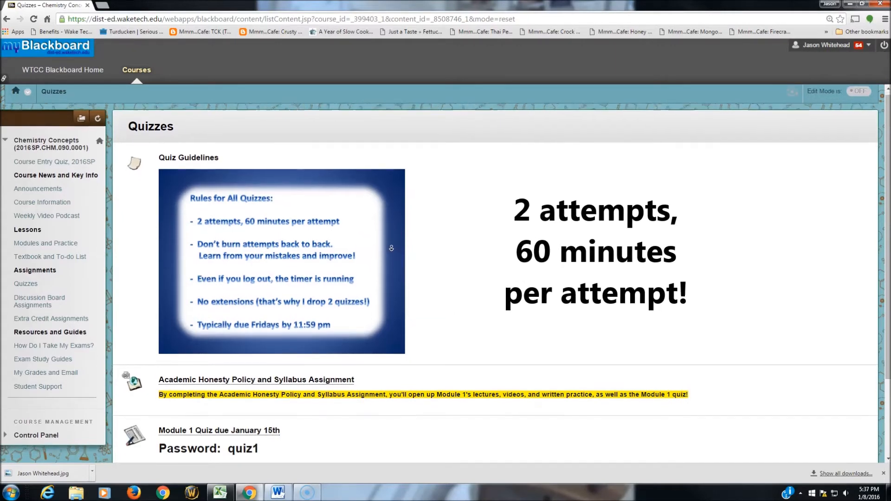
{"action": "scroll", "scroll_direction": "down", "scroll_amount": 3}
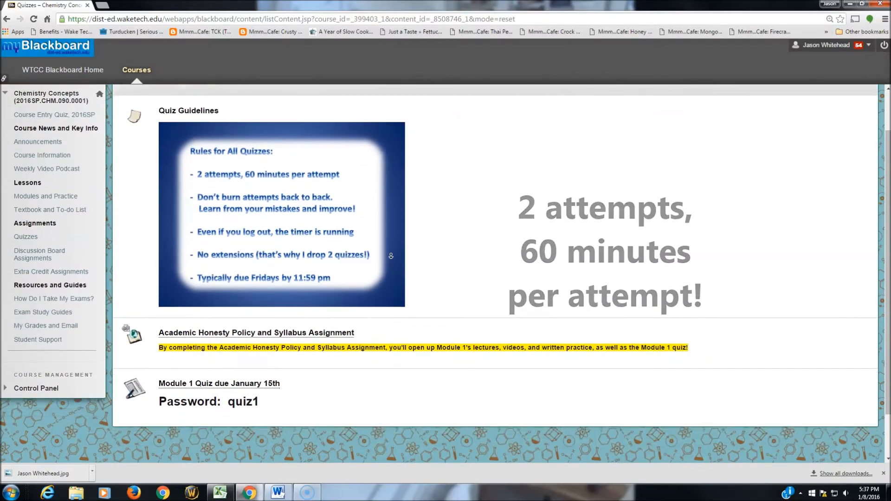
{"action": "scroll", "scroll_direction": "down", "scroll_amount": 3}
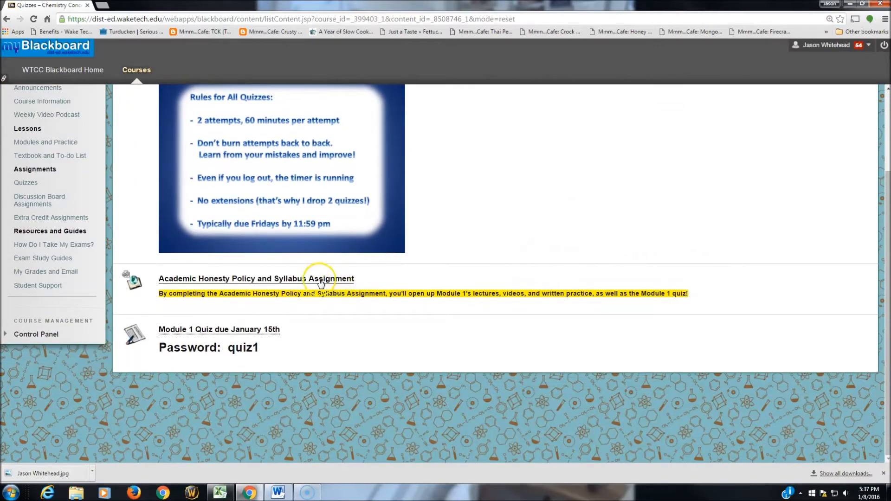
{"action": "mouse_move", "coordinate": [279, 282]}
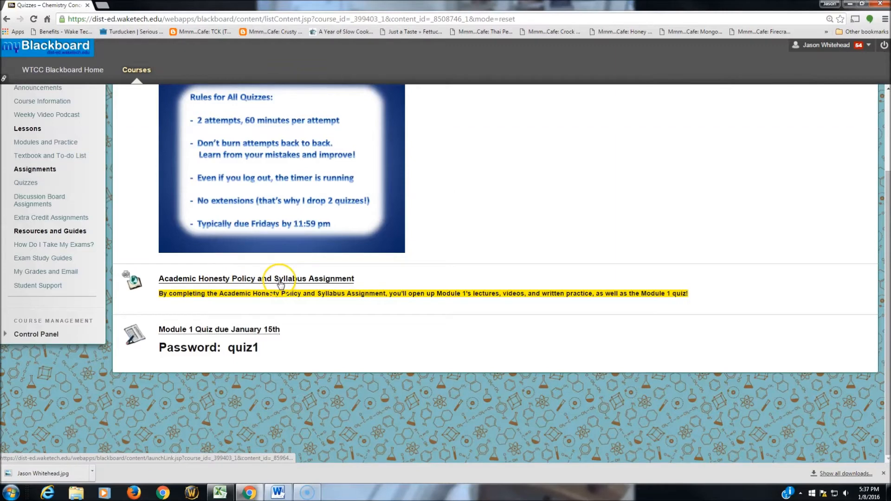
{"action": "mouse_move", "coordinate": [238, 332]}
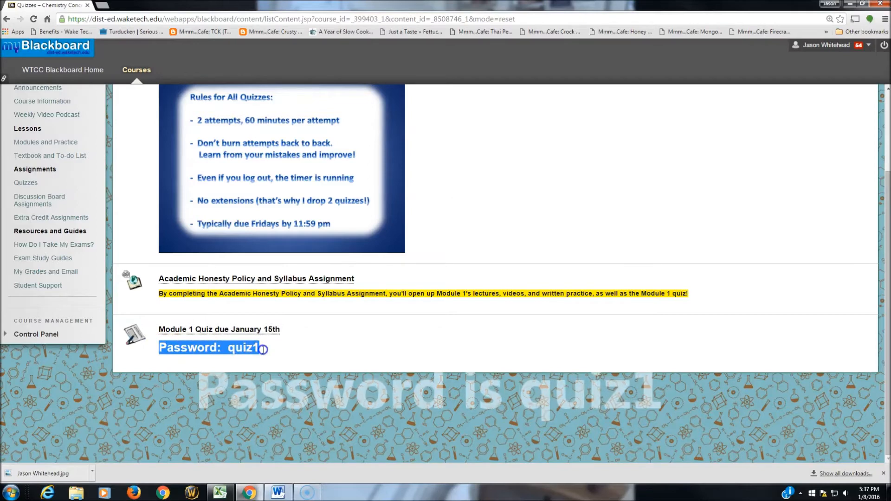
{"action": "double_click", "coordinate": [243, 348]}
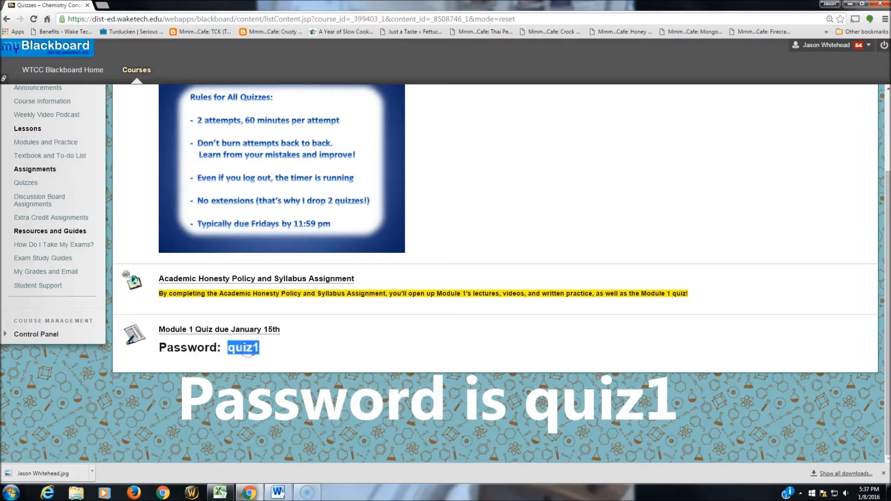